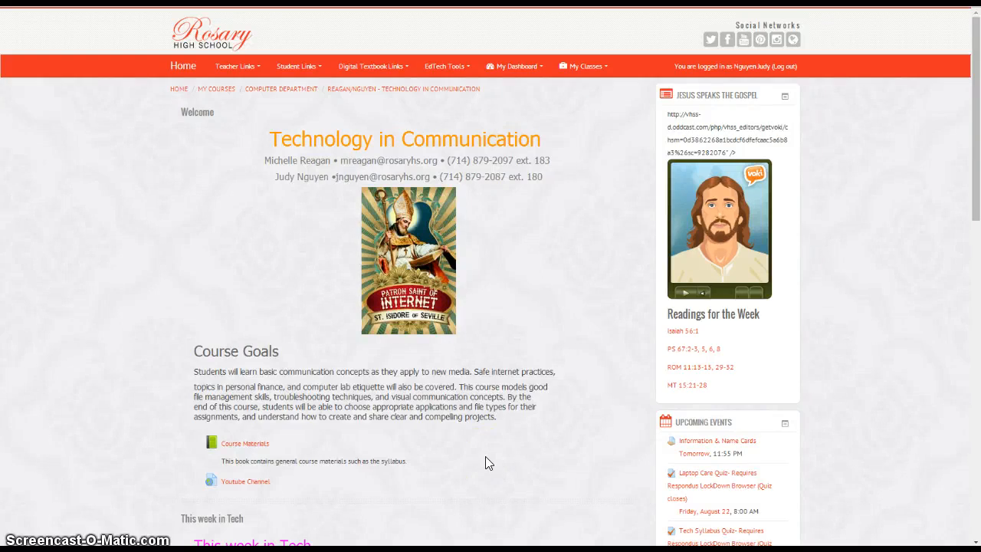
- Enter the Information & Name Cards assignment and begin editing its submission
{"action": "scroll", "scroll_direction": "down", "scroll_amount": 3}
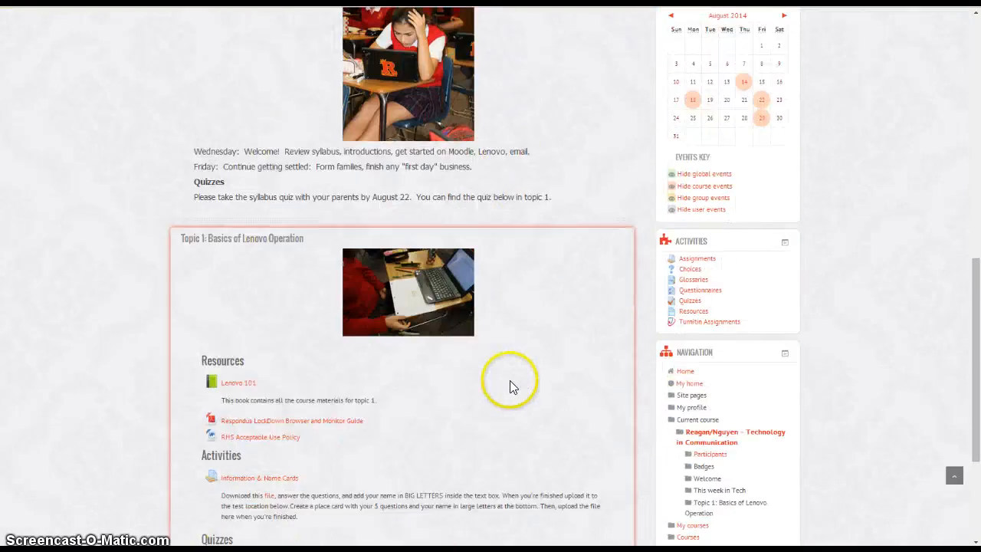
{"action": "scroll", "scroll_direction": "down", "scroll_amount": 3}
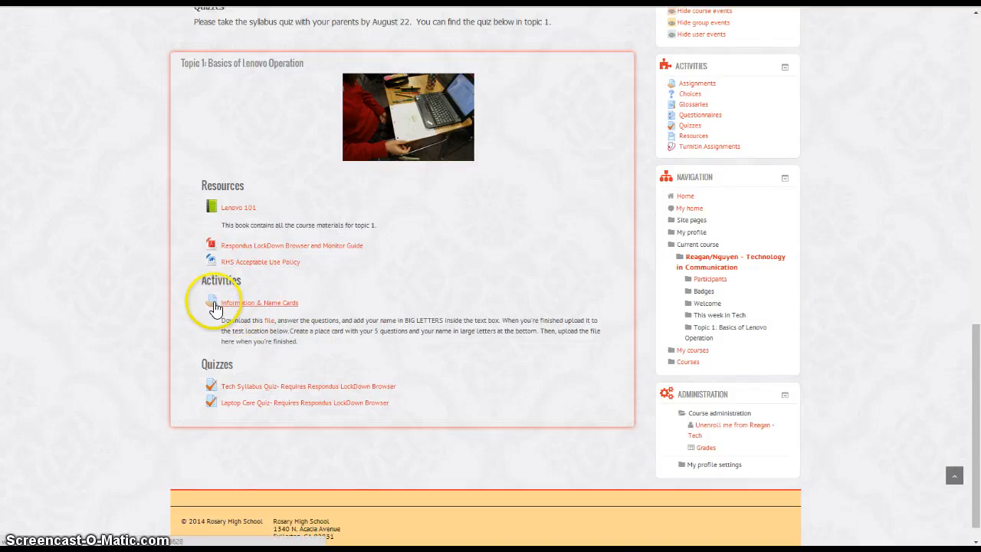
{"action": "mouse_move", "coordinate": [258, 312]}
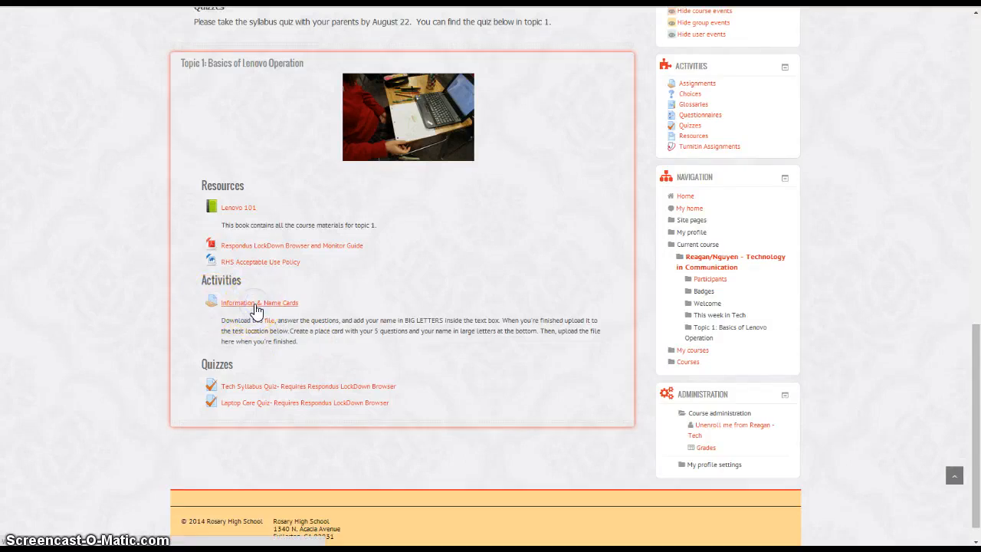
{"action": "left_click", "coordinate": [259, 302]}
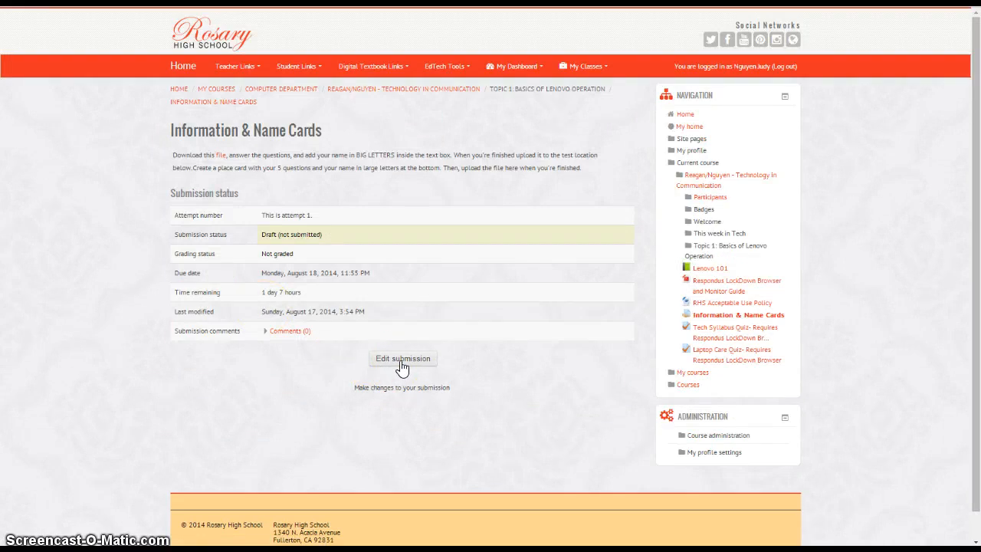
{"action": "left_click", "coordinate": [401, 359]}
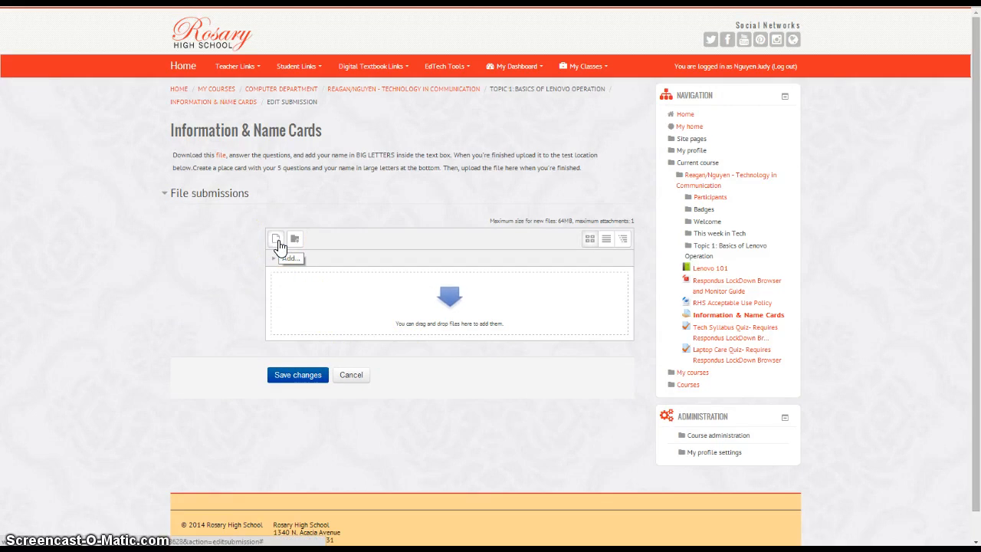
- Upload Seniors Aeries export.xls into the file submissions area
{"action": "left_click", "coordinate": [276, 239]}
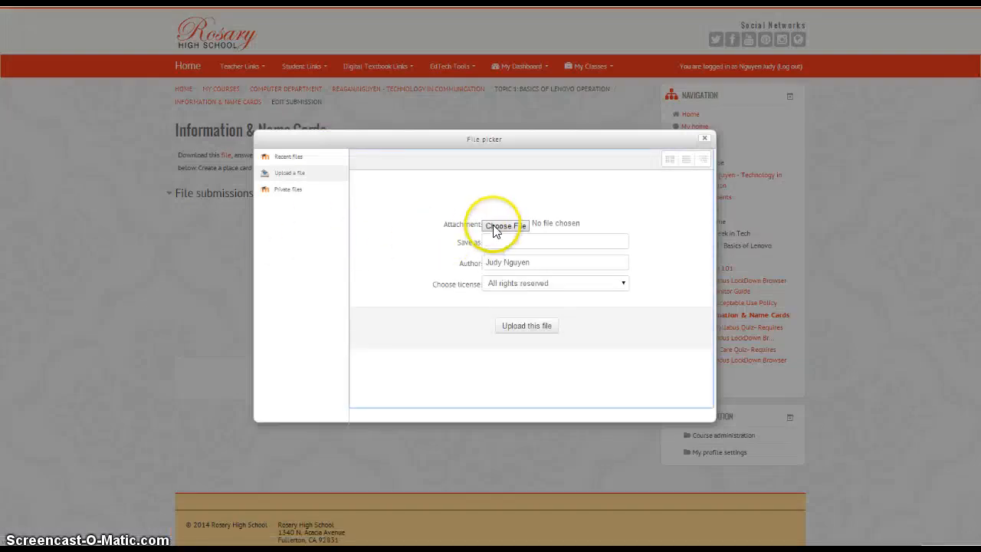
{"action": "left_click", "coordinate": [503, 226]}
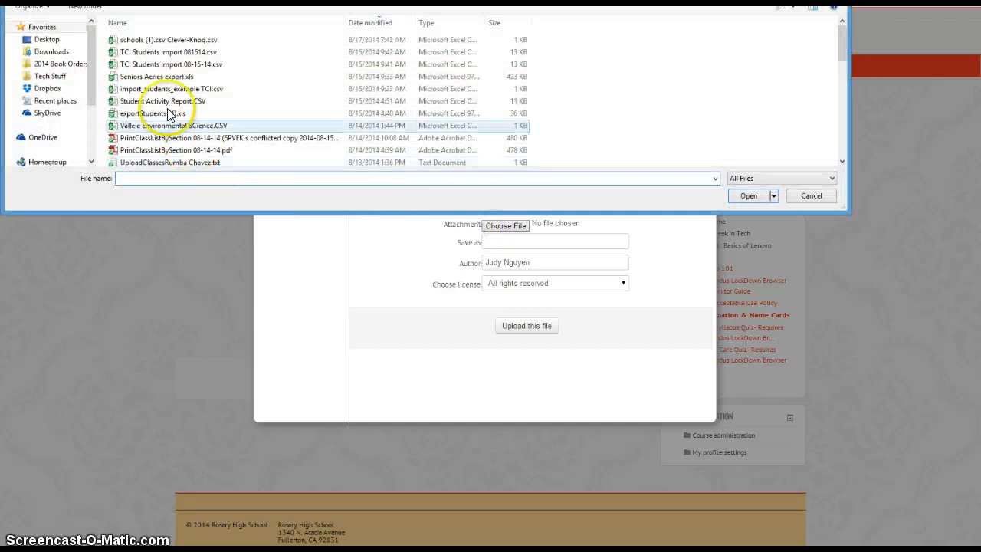
{"action": "left_click", "coordinate": [156, 76]}
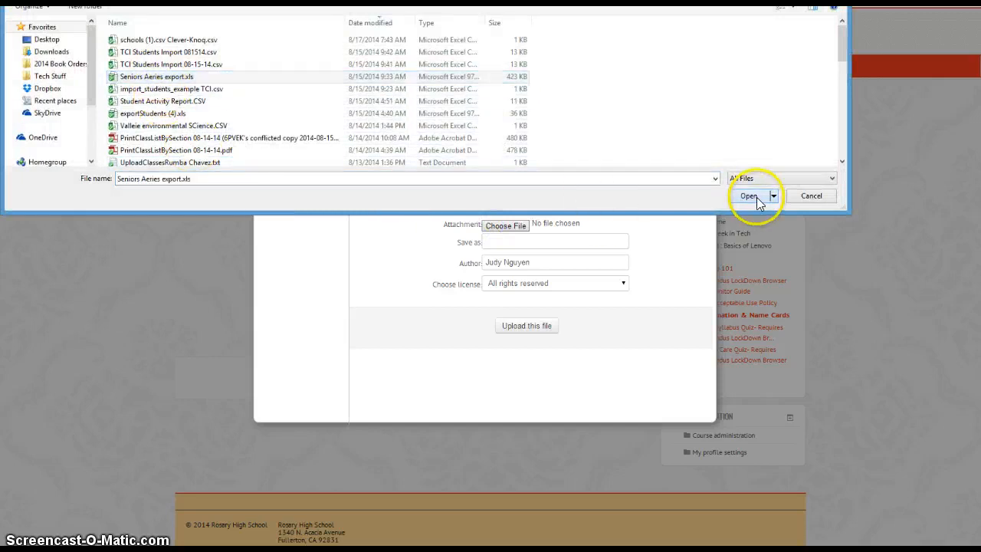
{"action": "left_click", "coordinate": [748, 196]}
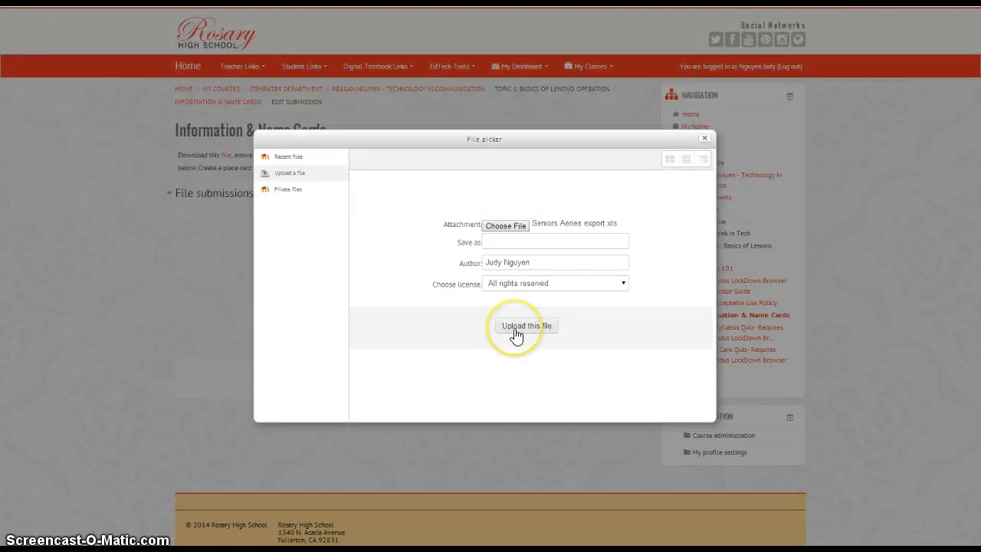
{"action": "left_click", "coordinate": [525, 325]}
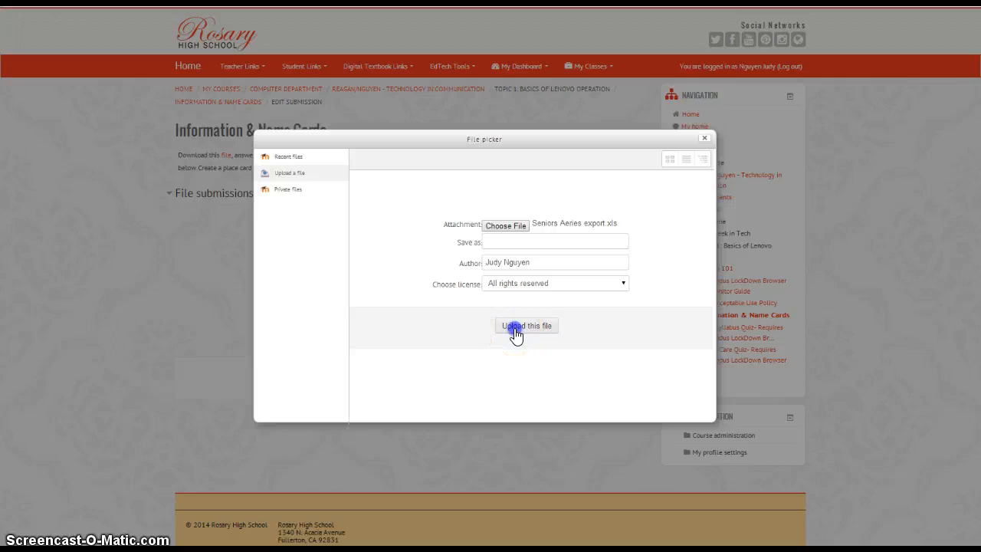
{"action": "left_click", "coordinate": [527, 325]}
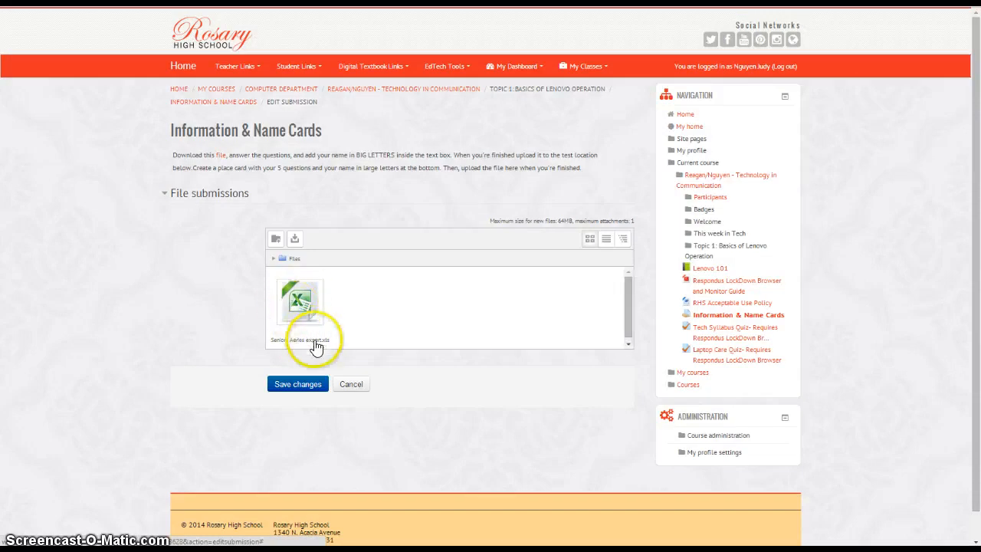
{"action": "mouse_move", "coordinate": [418, 351]}
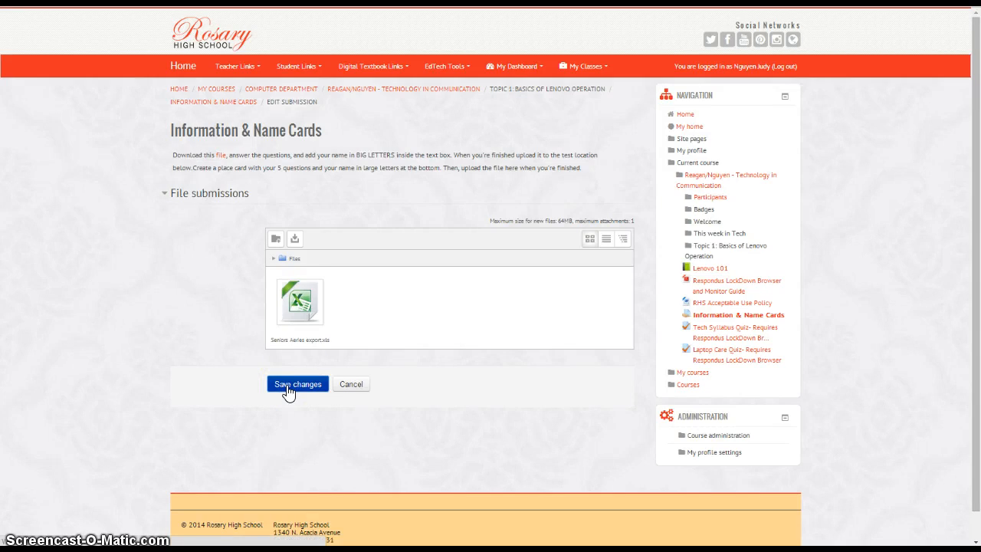
- Save changes so Seniors Aeries export.xls is listed as a draft submission
{"action": "left_click", "coordinate": [298, 383]}
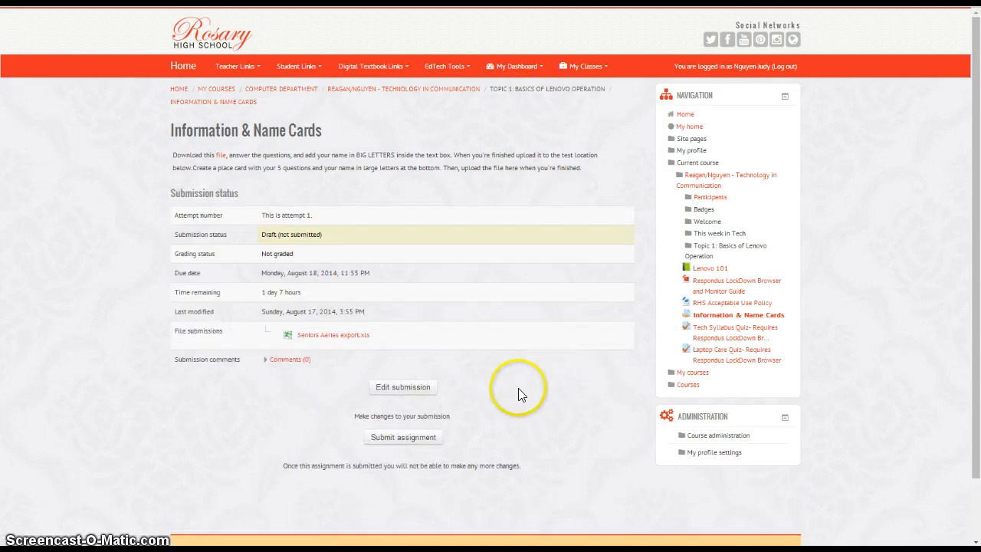
{"action": "scroll", "scroll_direction": "down", "scroll_amount": 3}
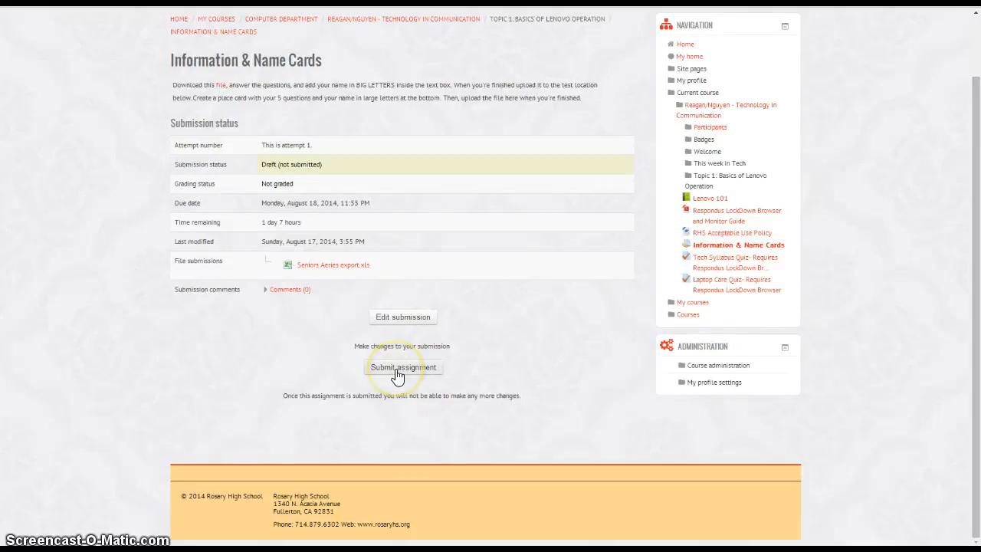
{"action": "mouse_move", "coordinate": [398, 377]}
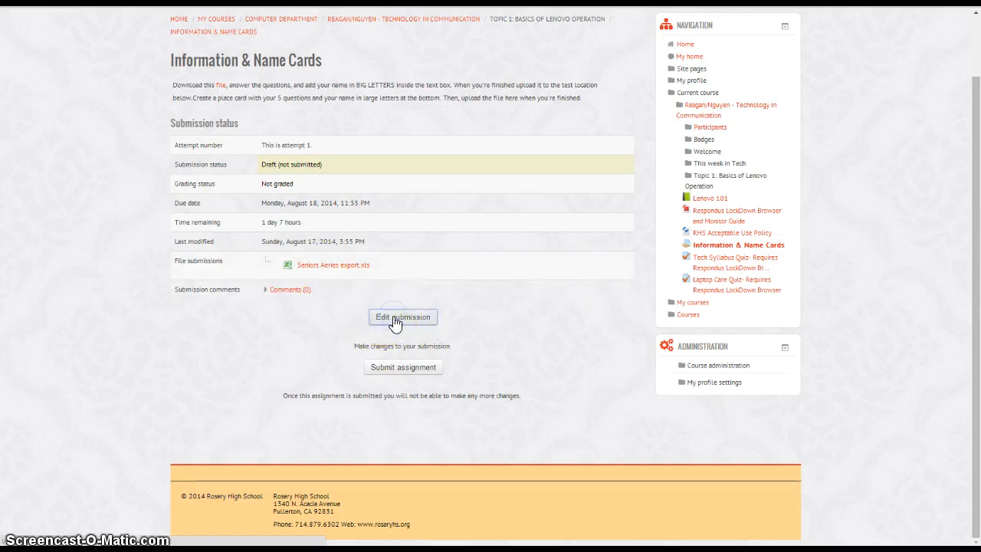
- Reopen the submission and delete the Seniors Aeries export file, confirming the deletion
{"action": "left_click", "coordinate": [402, 316]}
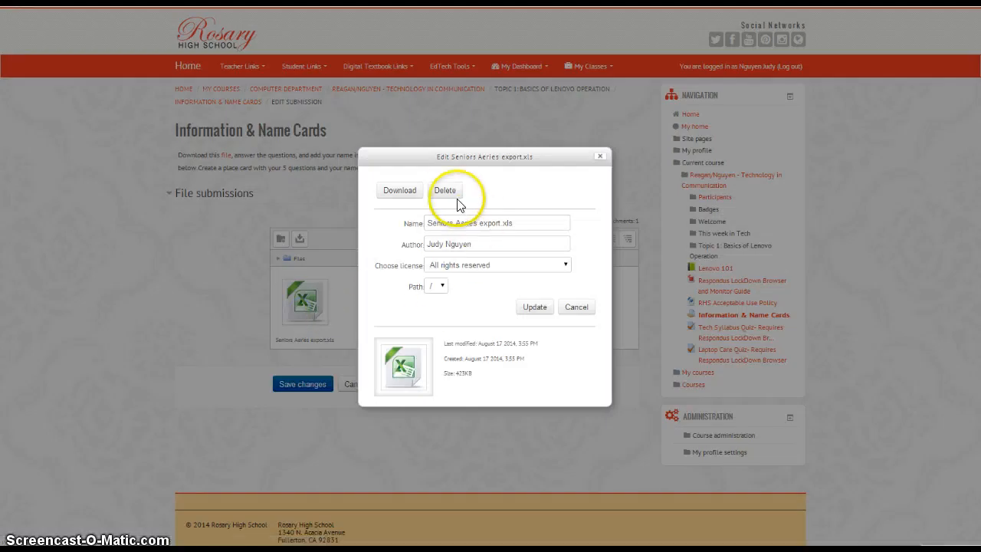
{"action": "left_click", "coordinate": [445, 190]}
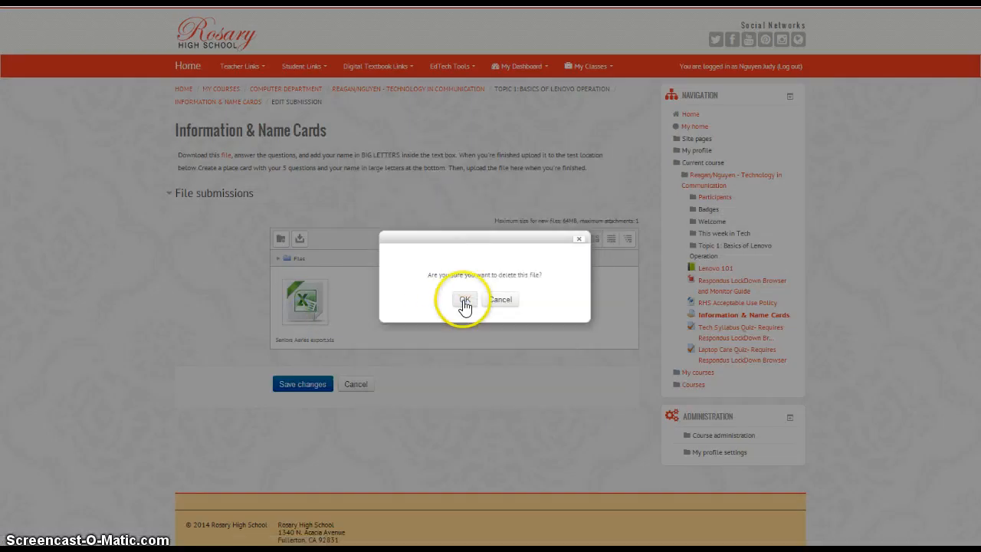
{"action": "left_click", "coordinate": [466, 299]}
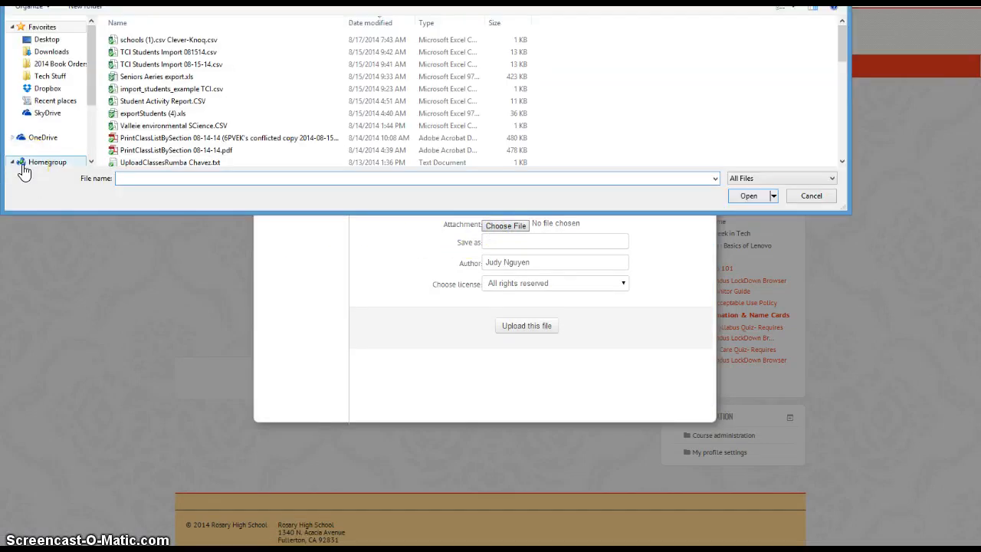
- Upload TCI Students Import 08-15-14.csv as the replacement file and save changes
{"action": "left_click", "coordinate": [171, 65]}
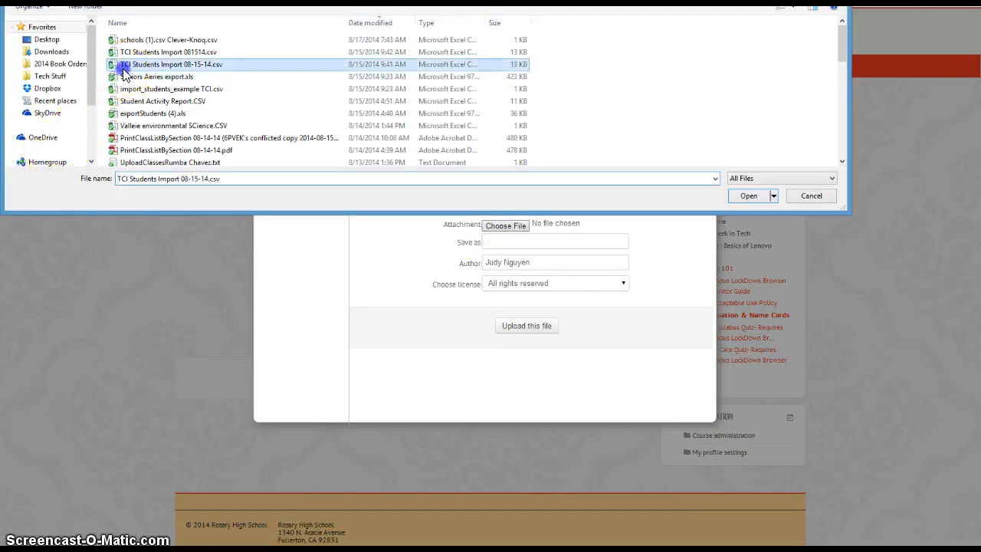
{"action": "mouse_move", "coordinate": [269, 138]}
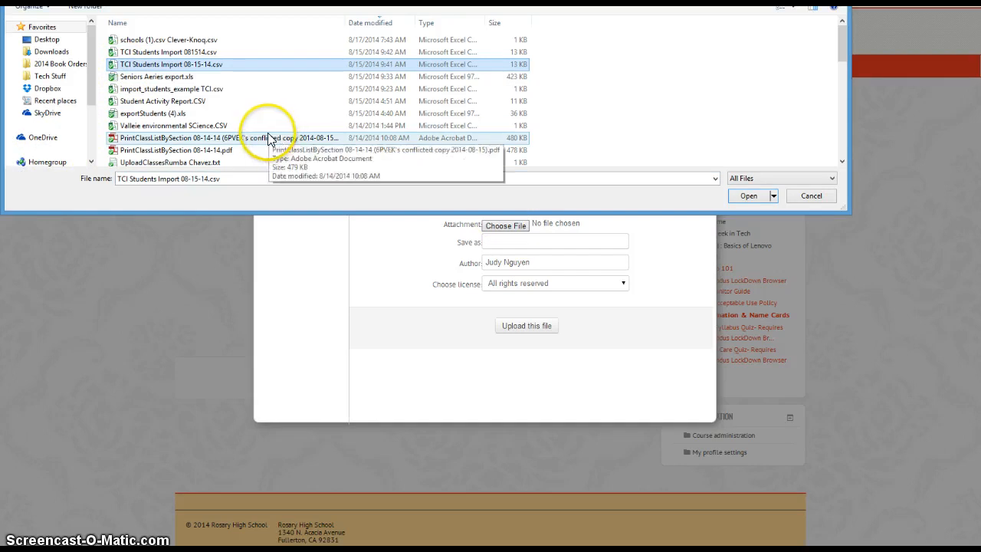
{"action": "left_click", "coordinate": [748, 196]}
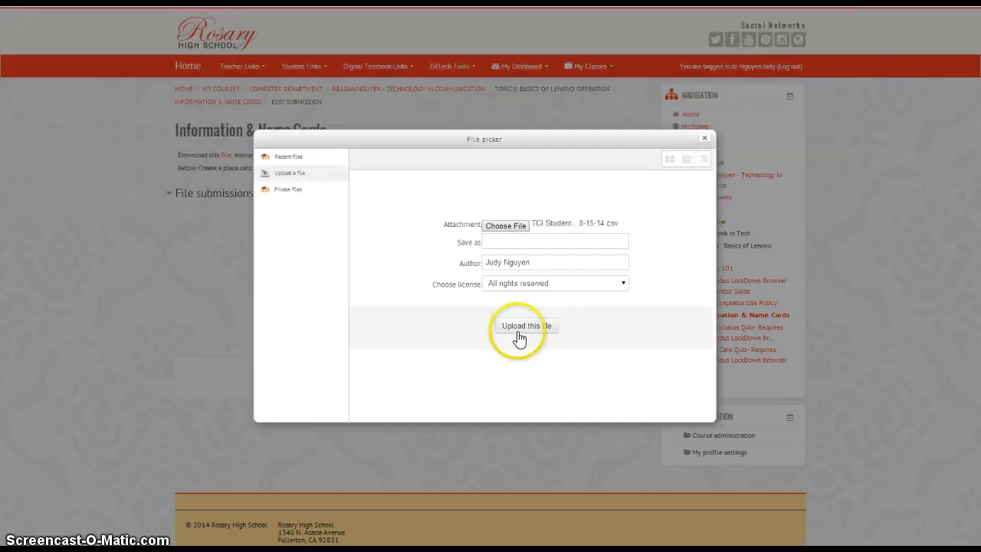
{"action": "left_click", "coordinate": [527, 325]}
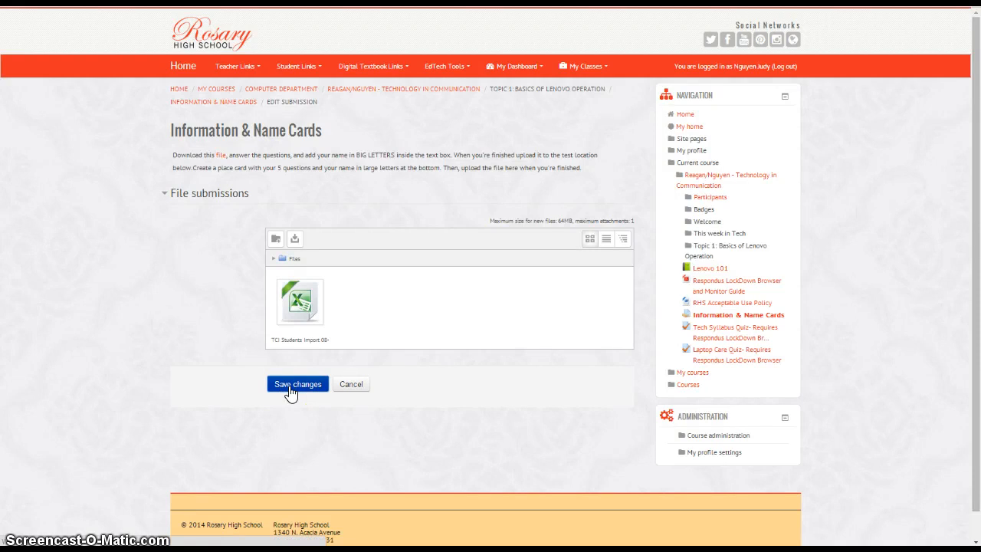
{"action": "left_click", "coordinate": [297, 383]}
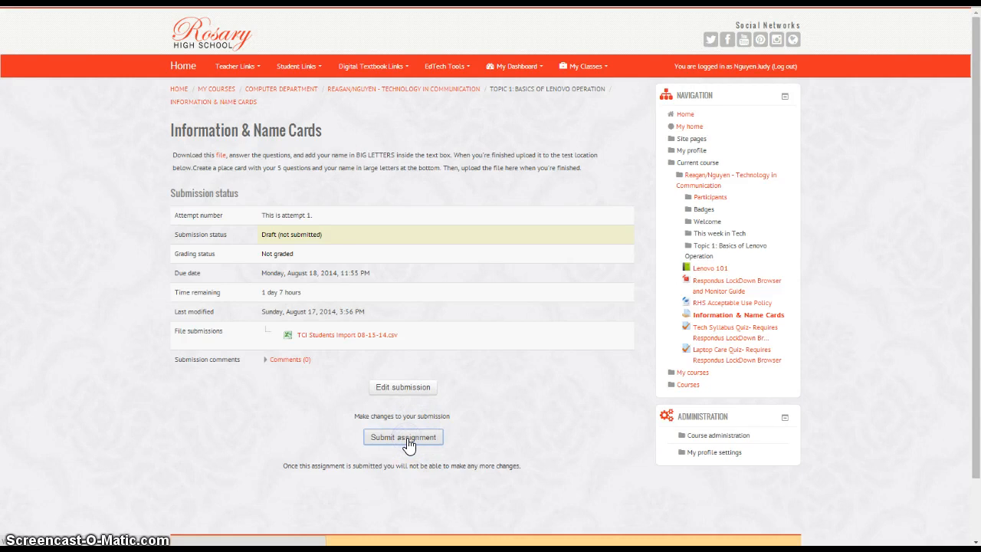
- Submit the assignment and confirm so its status reads Submitted for grading
{"action": "left_click", "coordinate": [401, 436]}
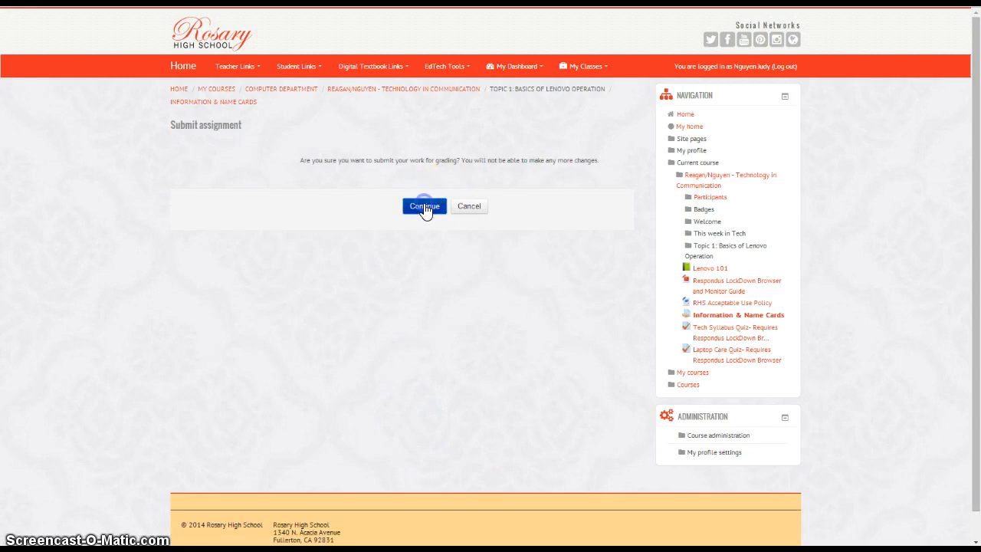
{"action": "left_click", "coordinate": [424, 206]}
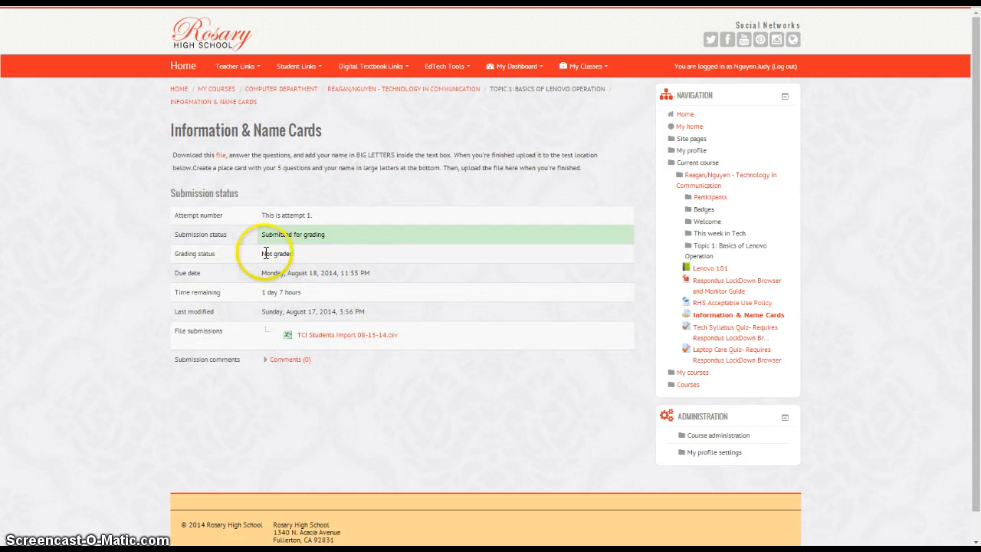
{"action": "mouse_move", "coordinate": [299, 412]}
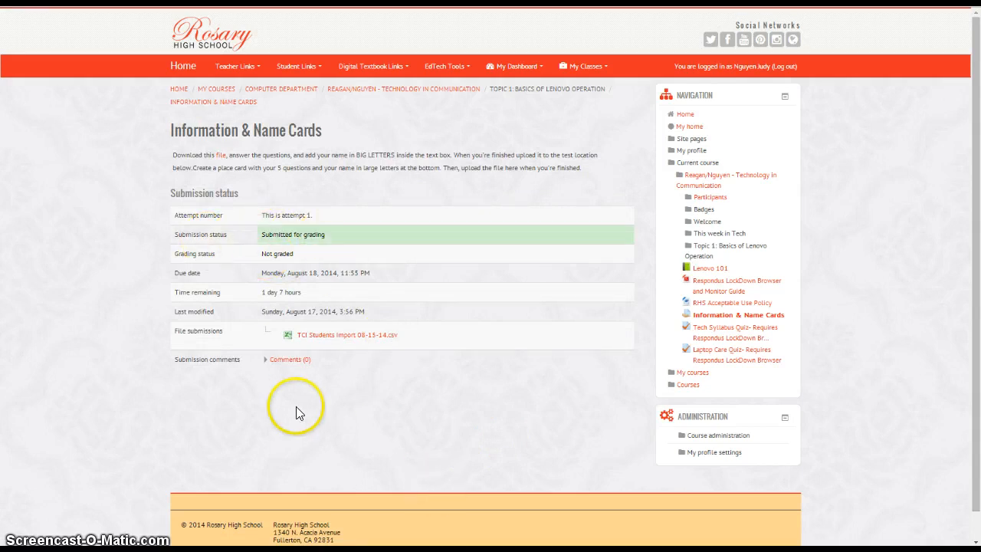